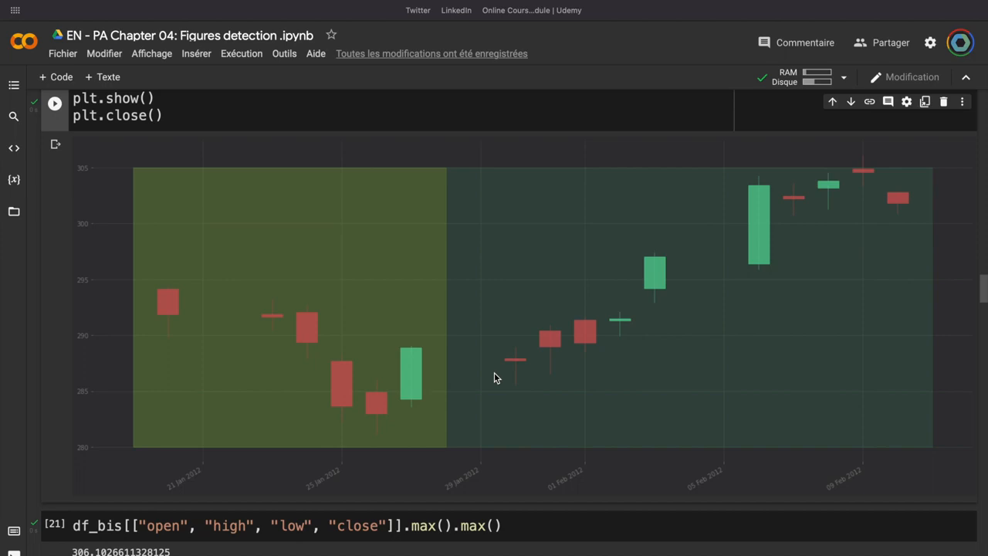
mouse_move(219, 324)
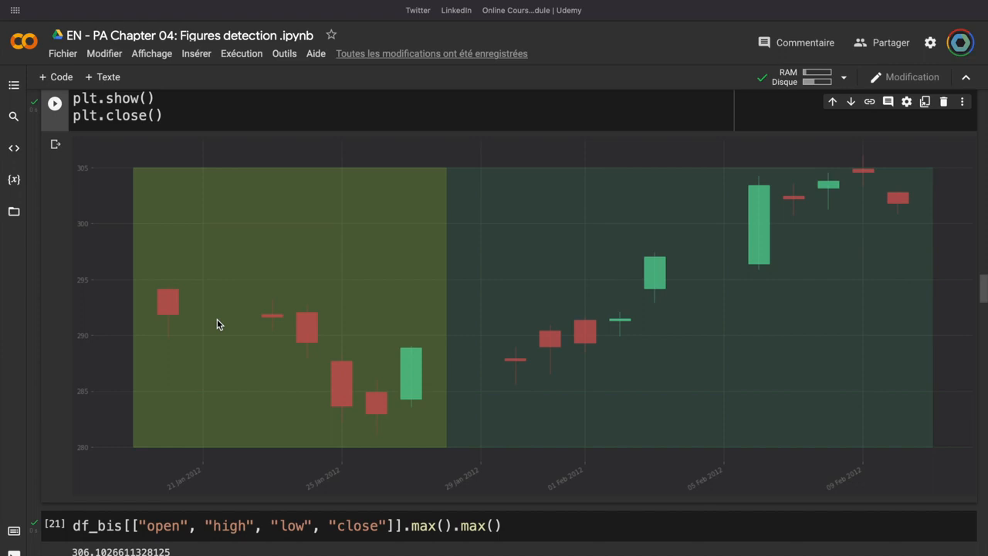
mouse_move(189, 301)
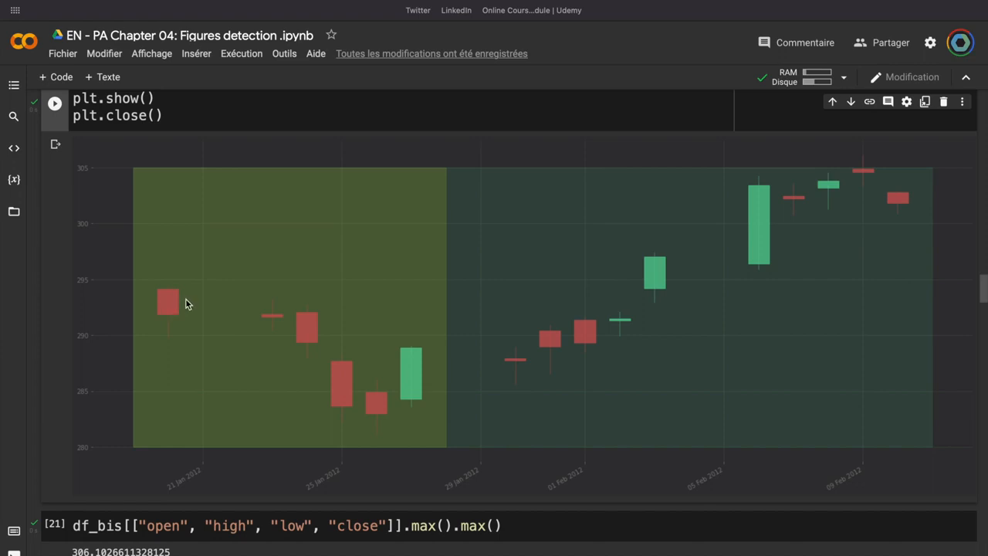
mouse_move(413, 360)
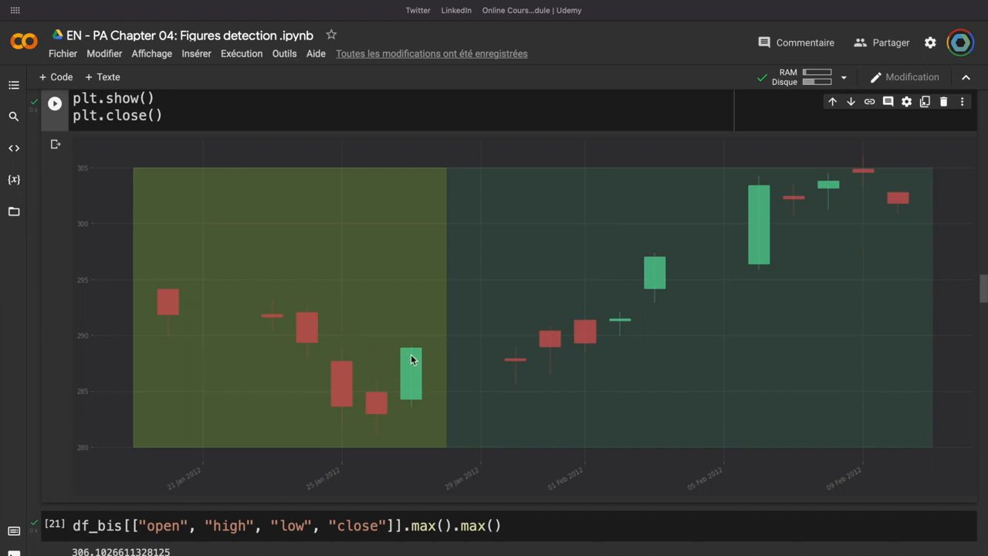
mouse_move(166, 311)
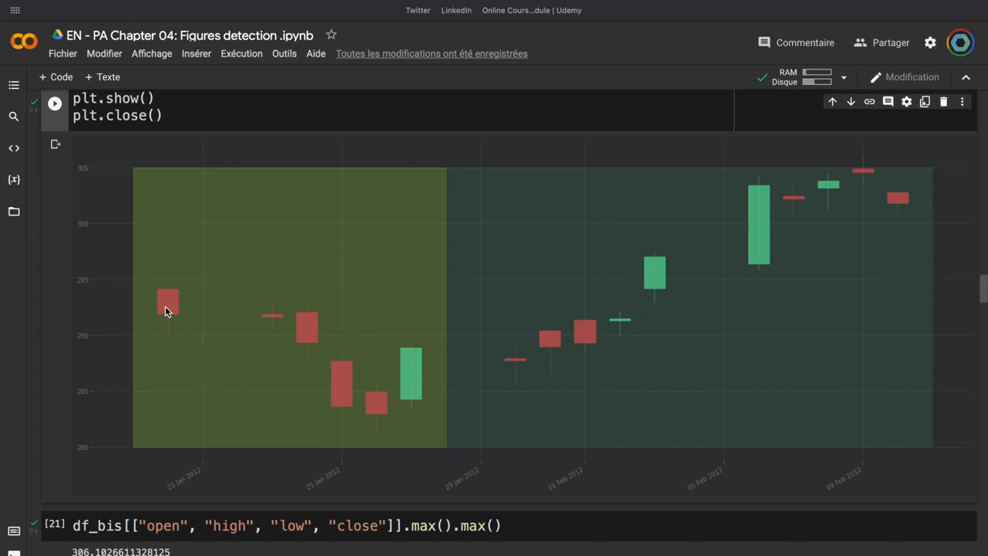
mouse_move(349, 371)
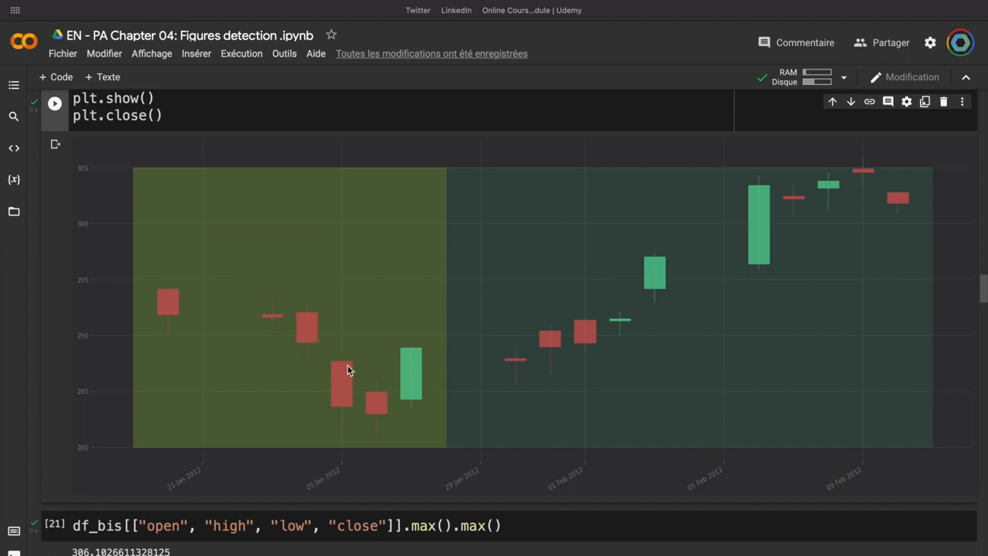
mouse_move(410, 365)
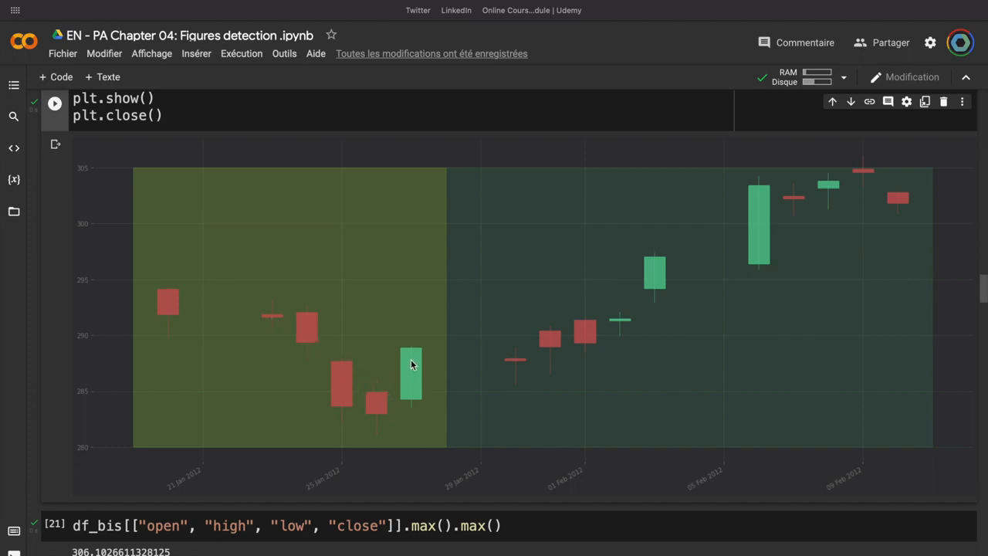
mouse_move(407, 372)
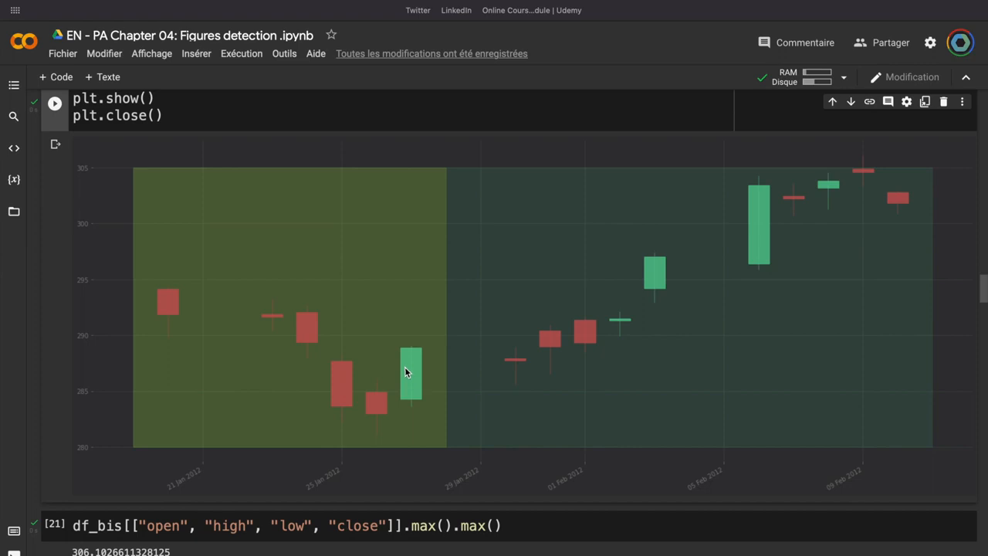
mouse_move(485, 285)
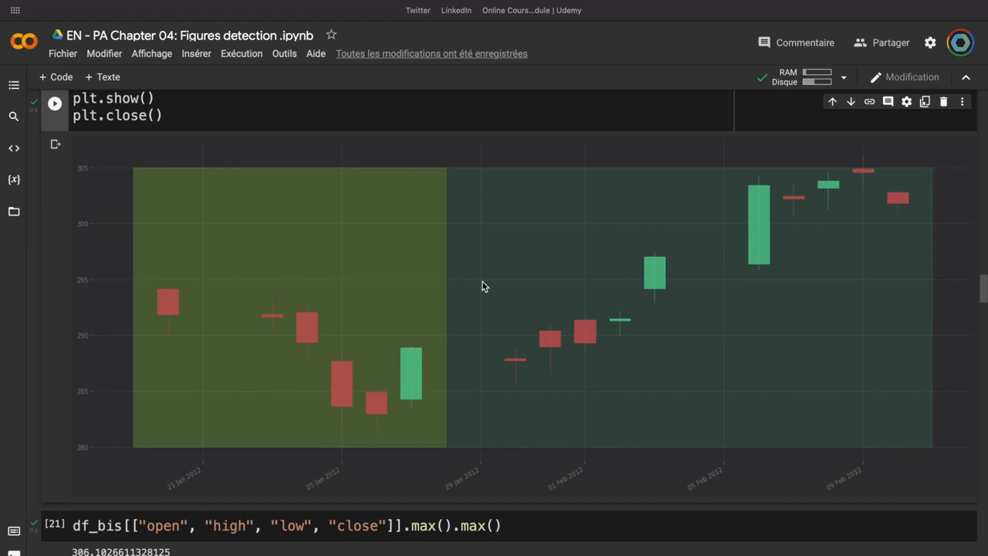
mouse_move(342, 386)
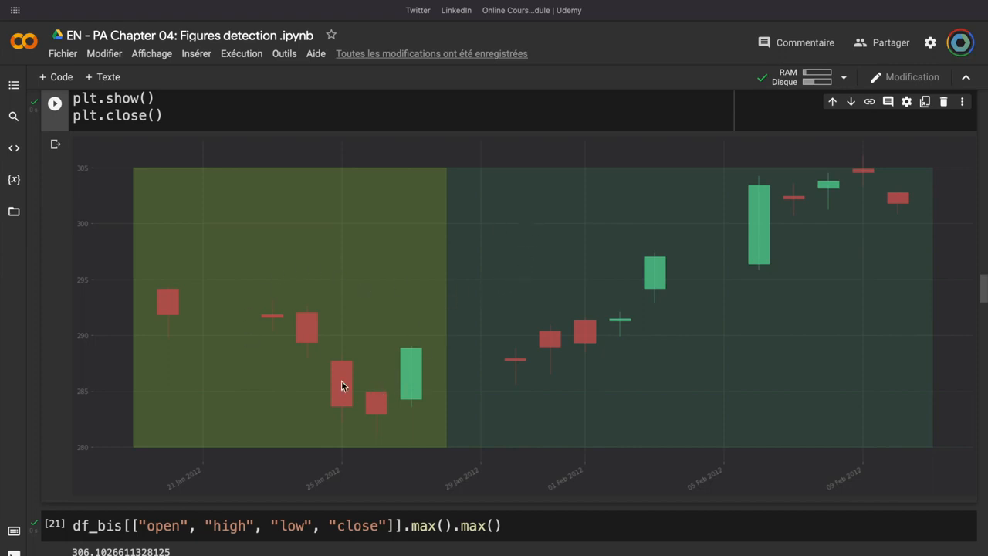
mouse_move(307, 320)
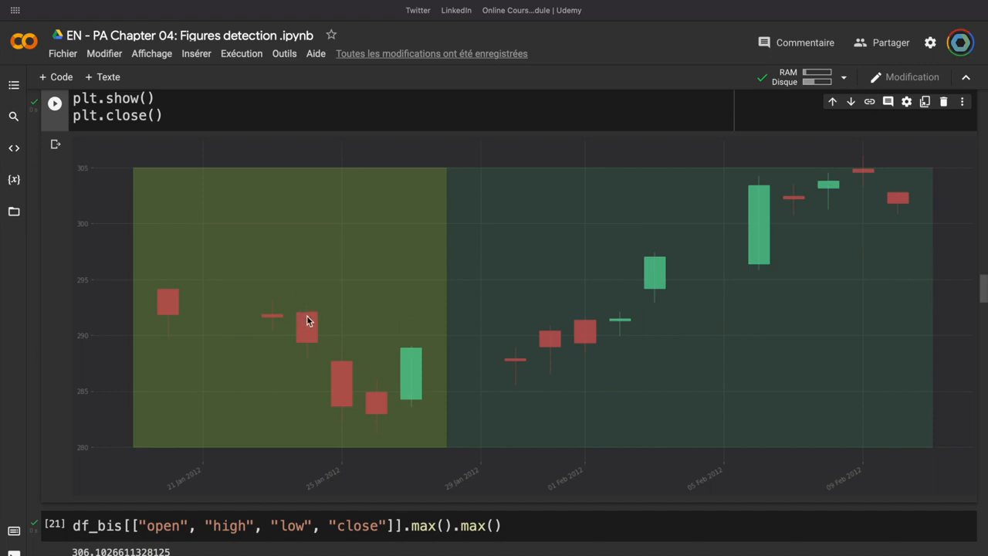
mouse_move(434, 295)
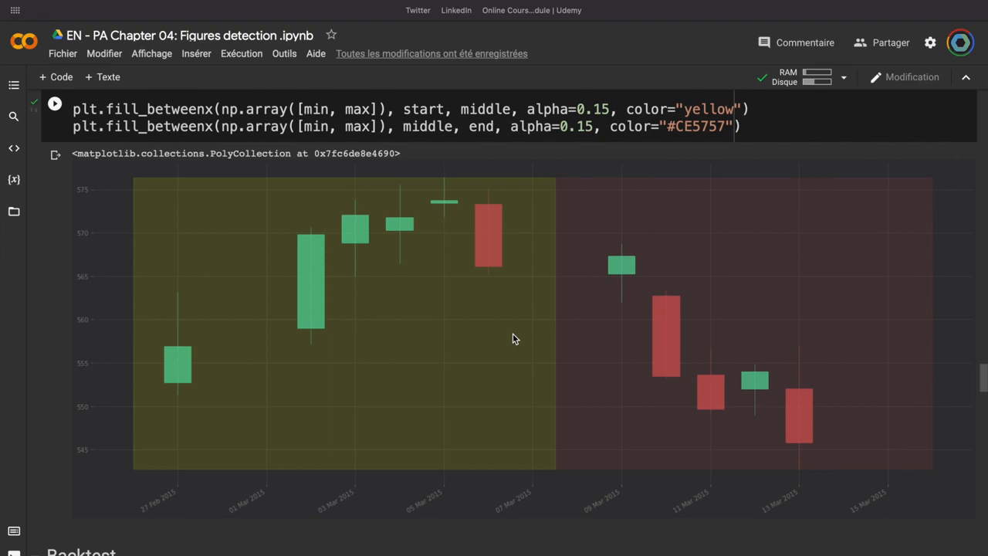
mouse_move(178, 411)
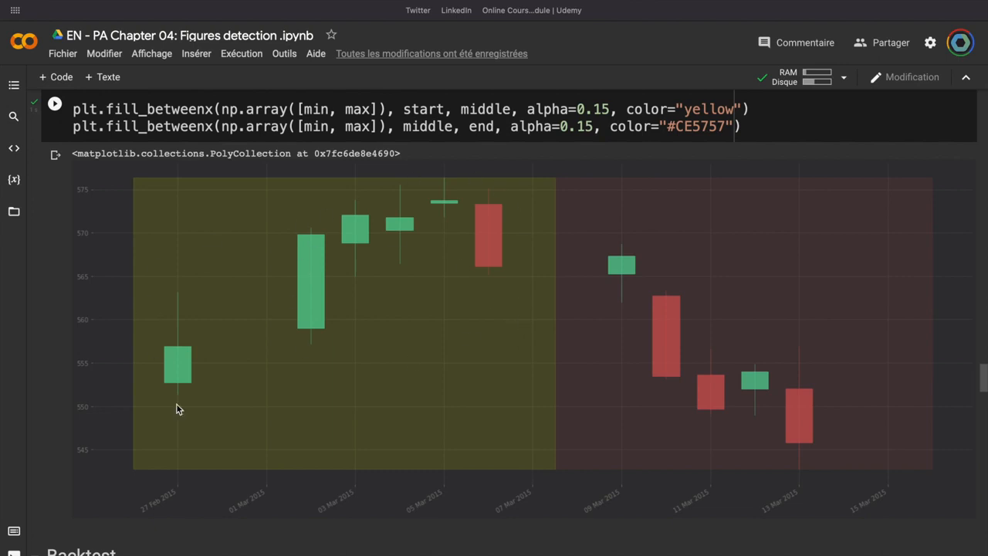
mouse_move(170, 404)
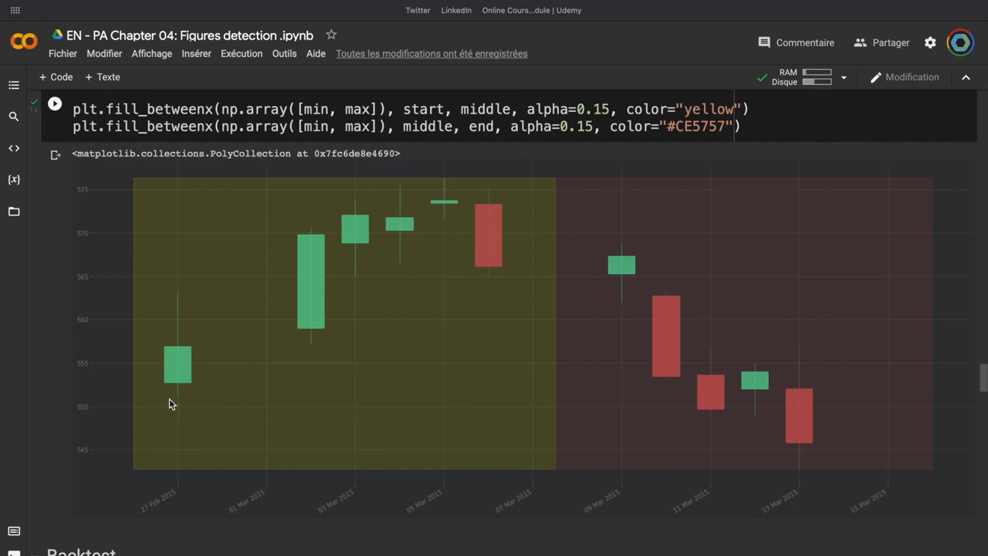
mouse_move(375, 263)
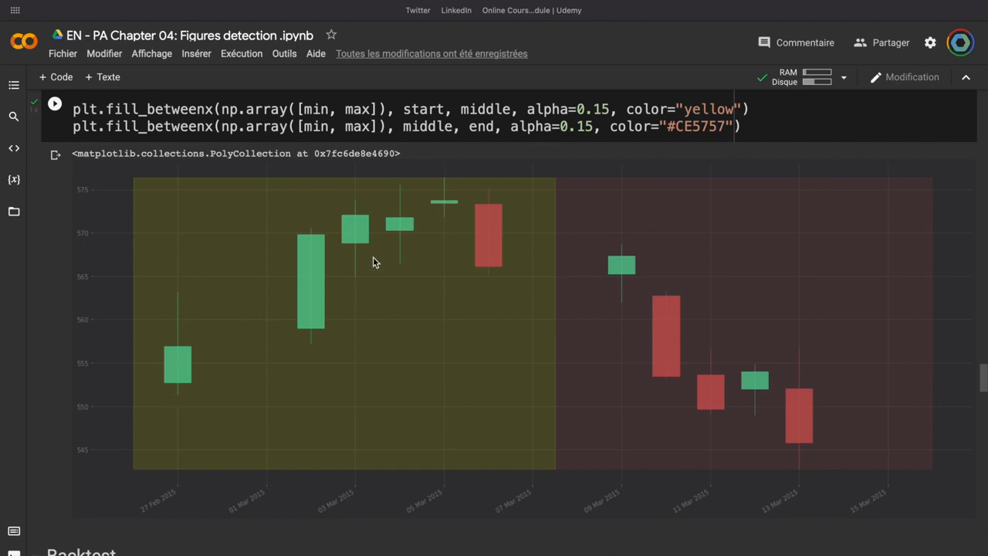
mouse_move(242, 349)
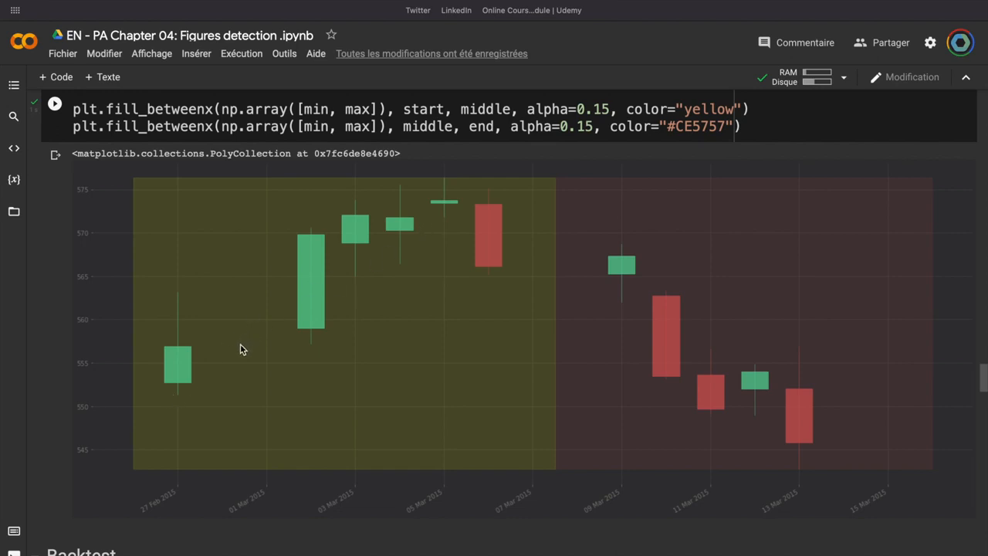
mouse_move(487, 226)
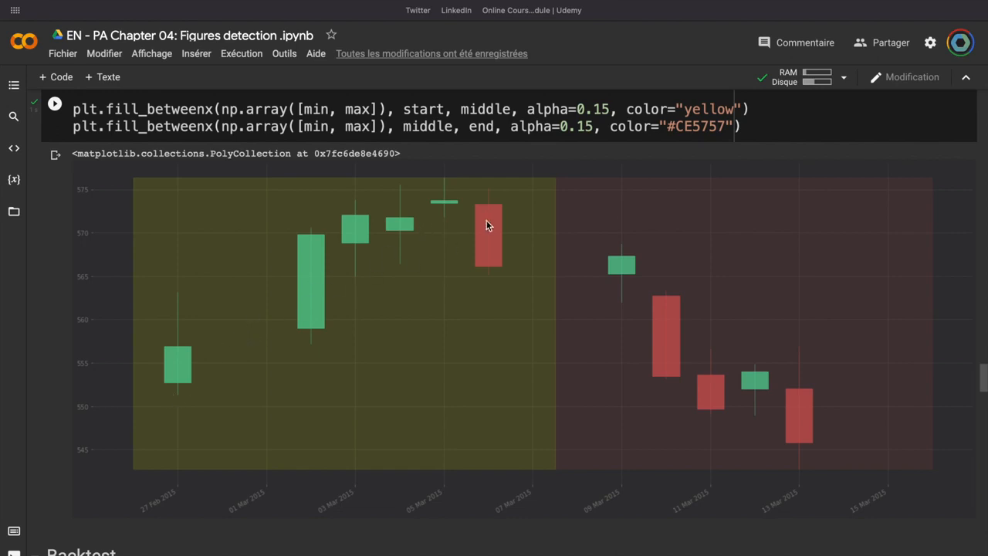
mouse_move(489, 216)
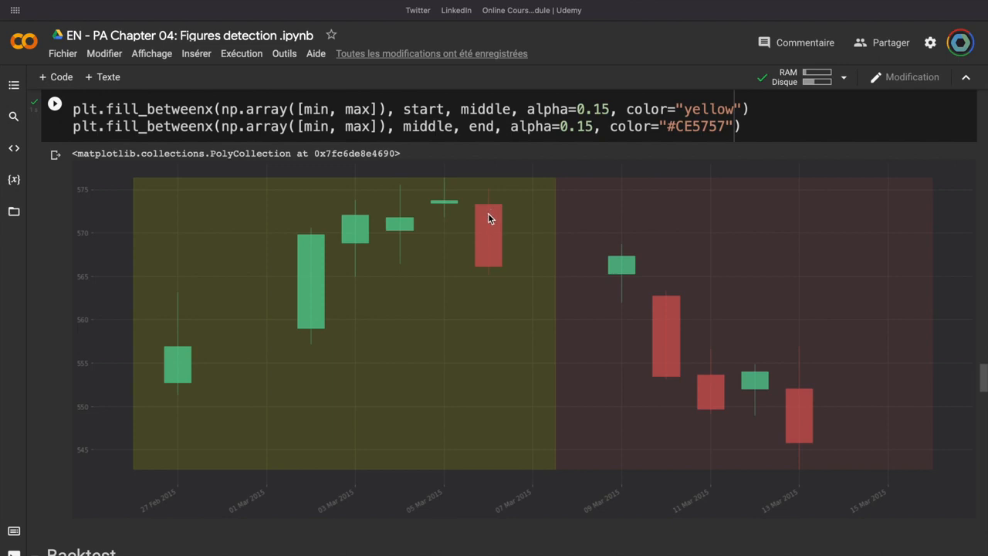
mouse_move(489, 228)
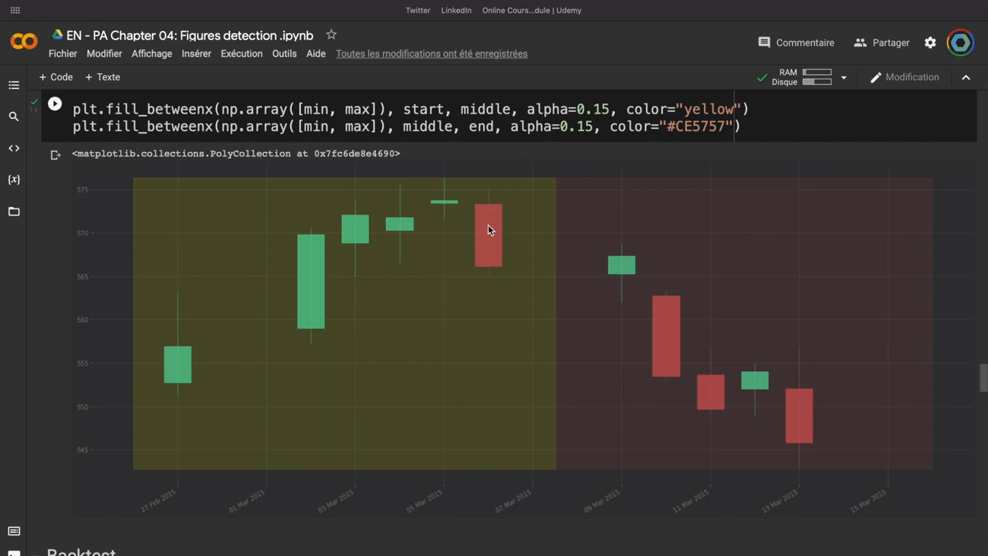
mouse_move(491, 217)
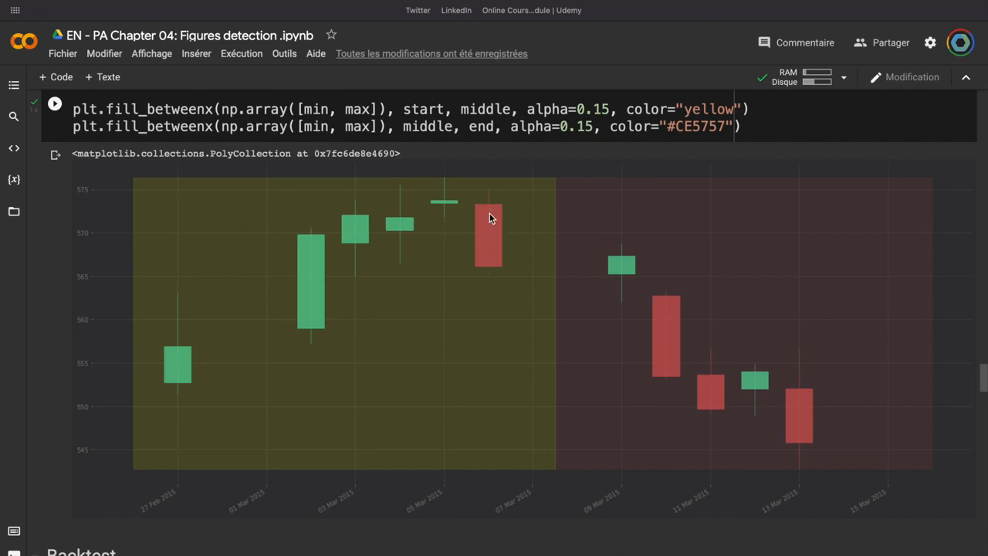
mouse_move(431, 206)
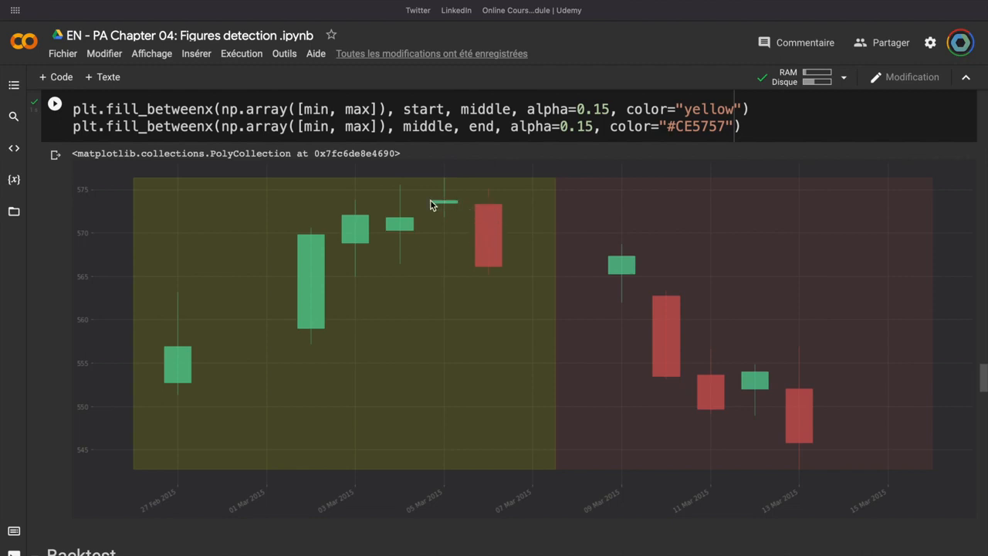
mouse_move(440, 208)
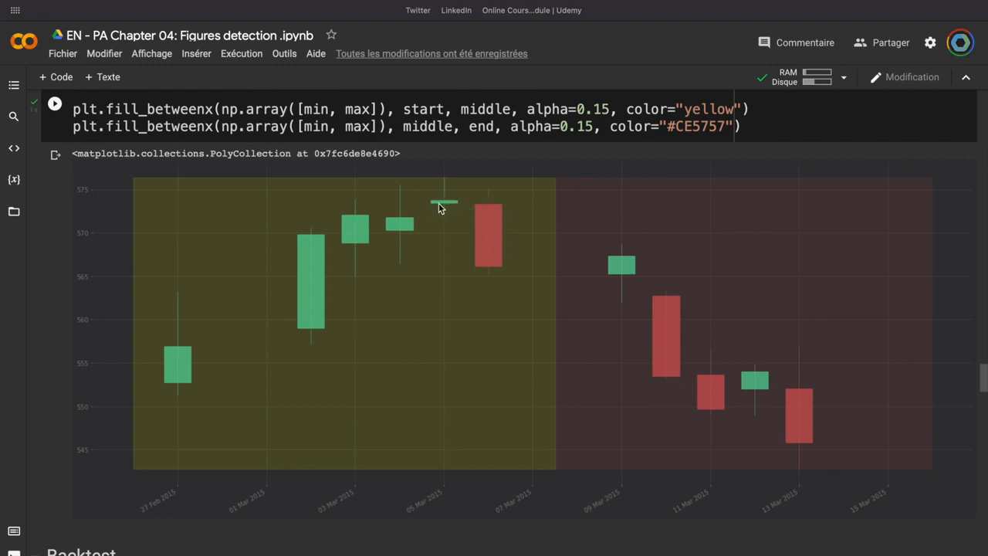
mouse_move(597, 210)
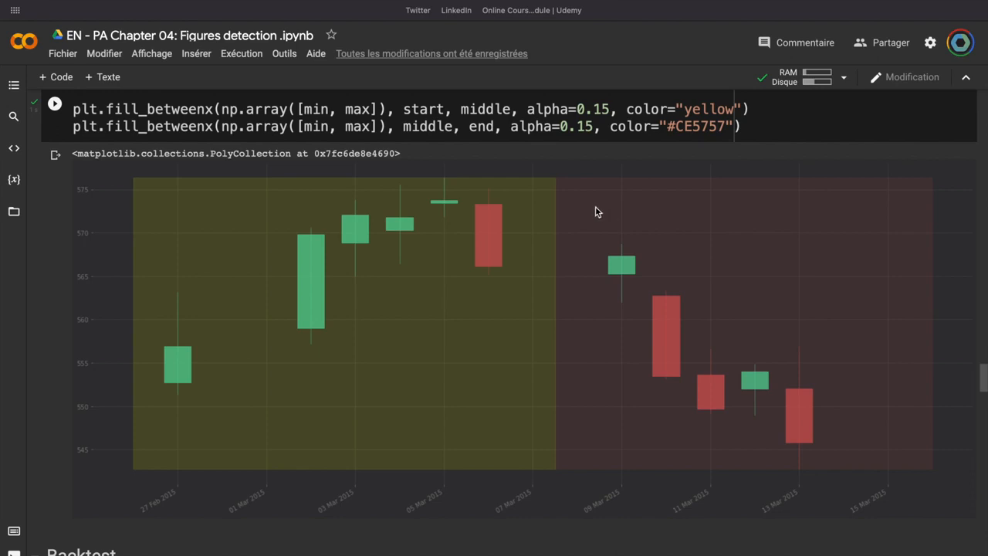
mouse_move(586, 219)
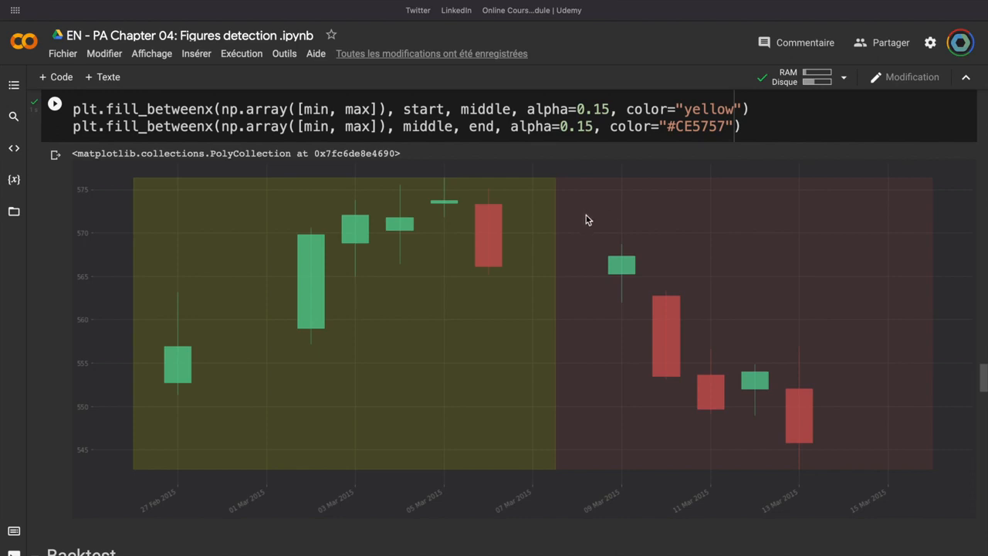
mouse_move(822, 322)
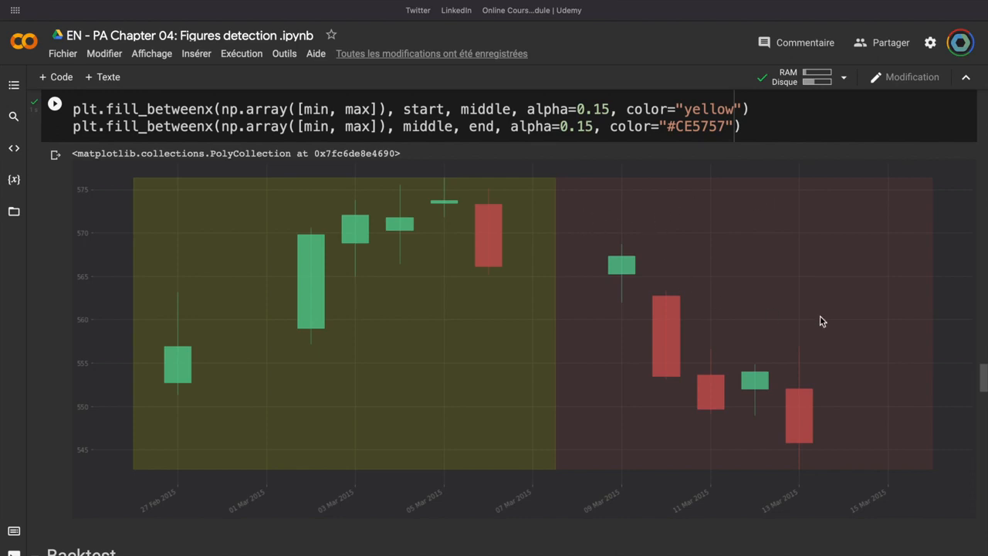
mouse_move(757, 248)
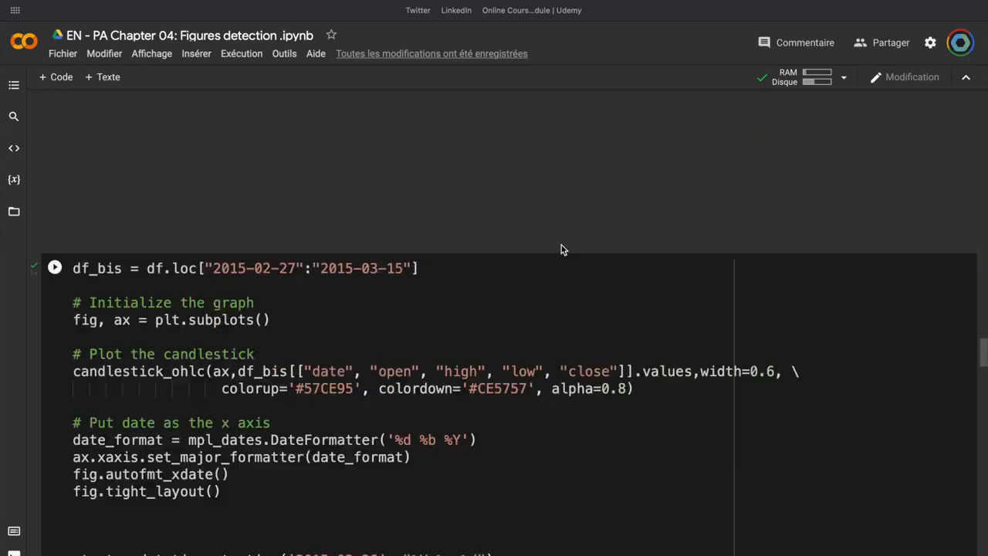
scroll("down", 3)
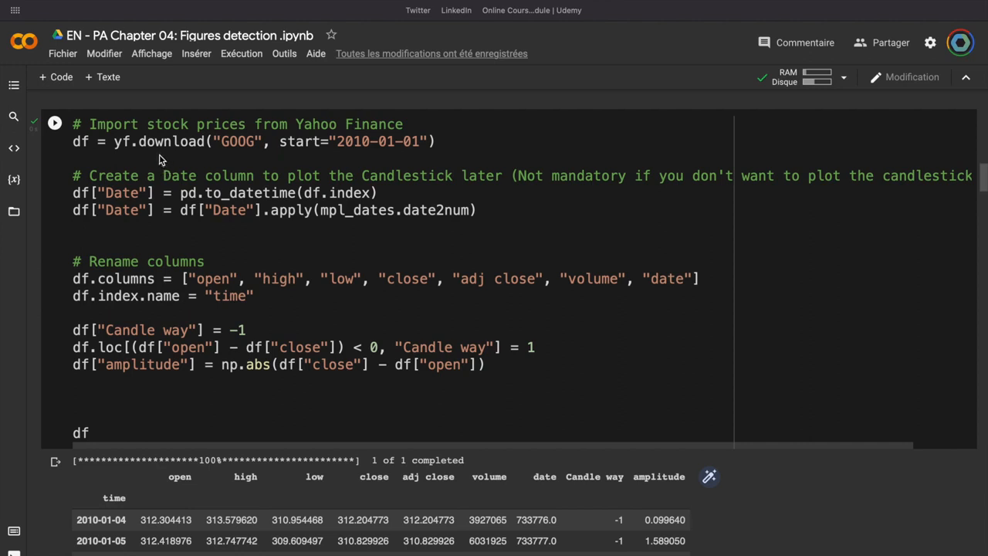
mouse_move(316, 216)
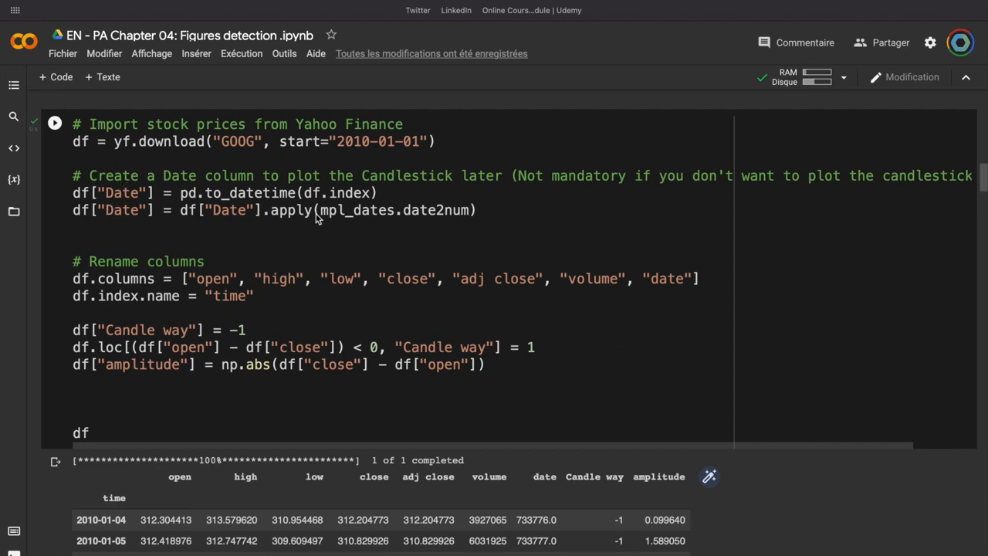
mouse_move(151, 210)
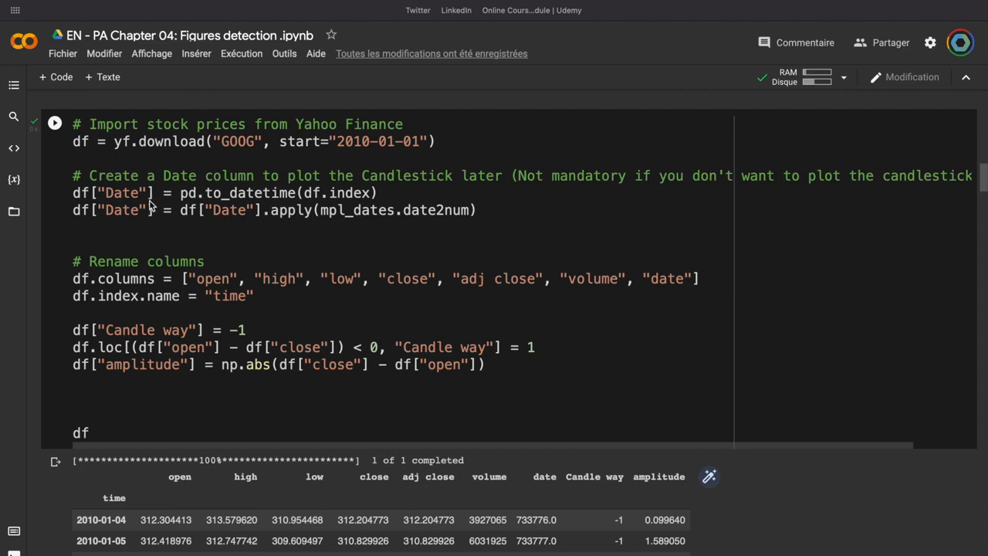
mouse_move(137, 247)
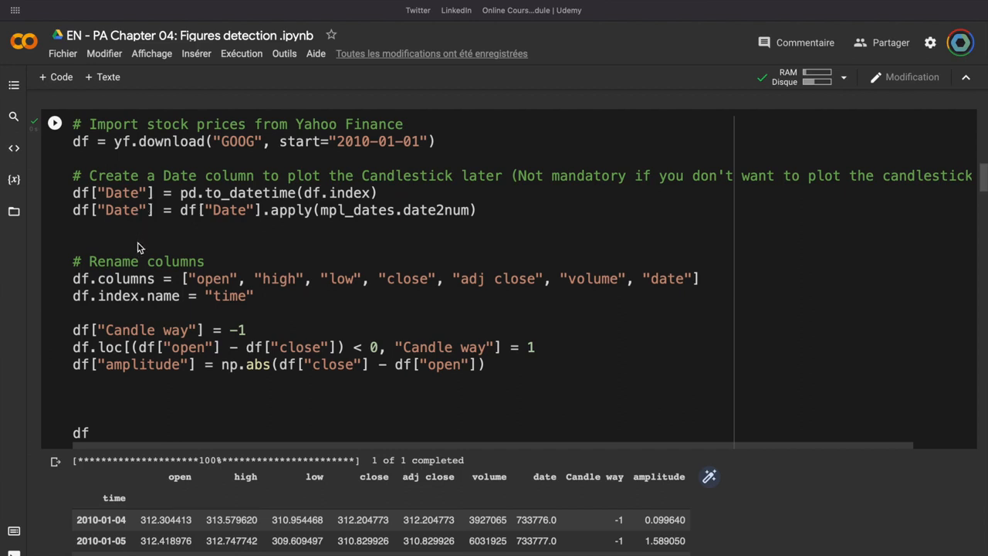
mouse_move(152, 316)
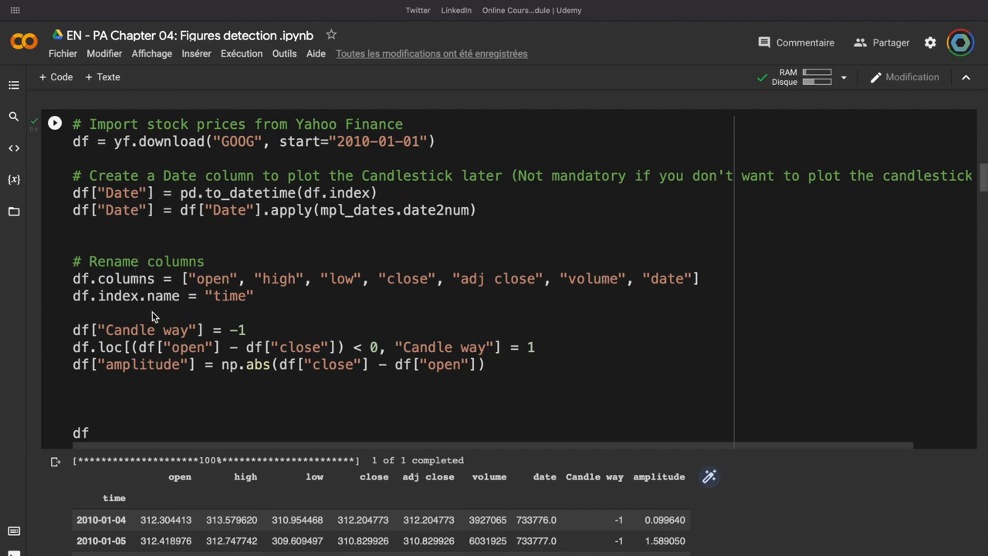
mouse_move(162, 324)
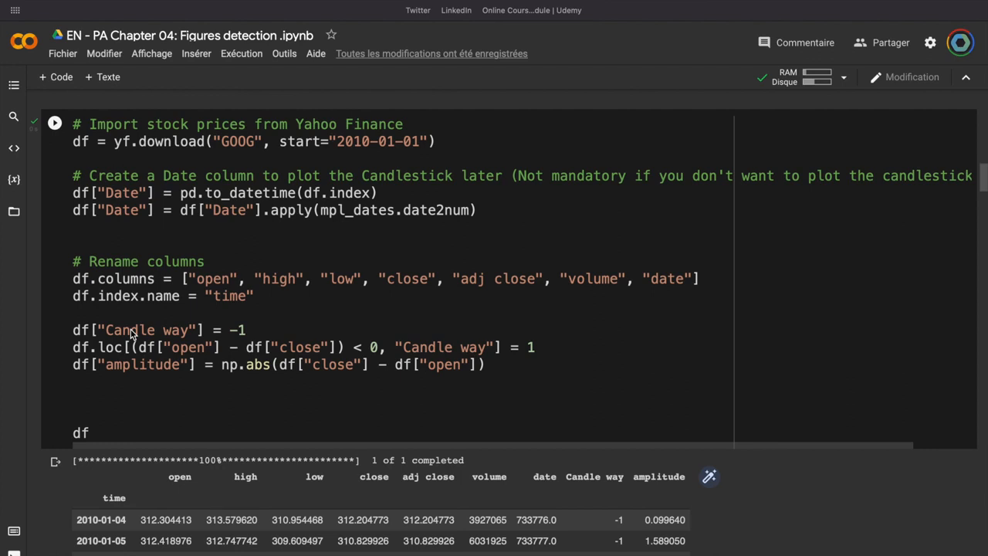
mouse_move(109, 372)
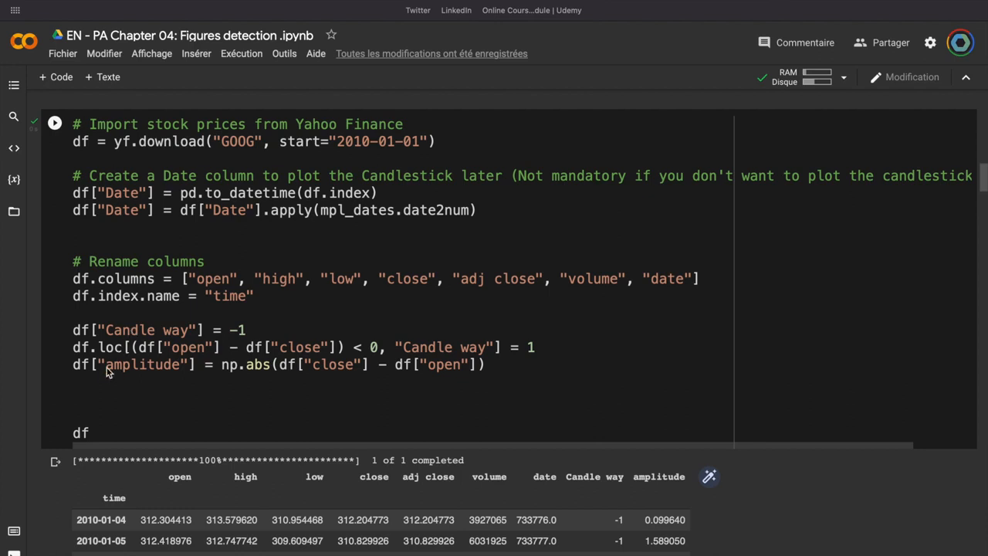
mouse_move(108, 380)
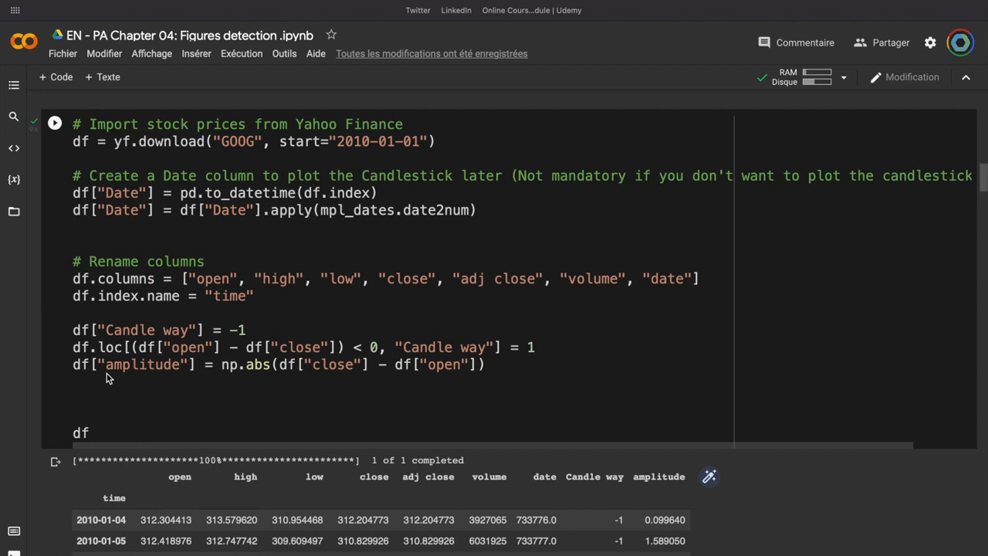
scroll("down", 3)
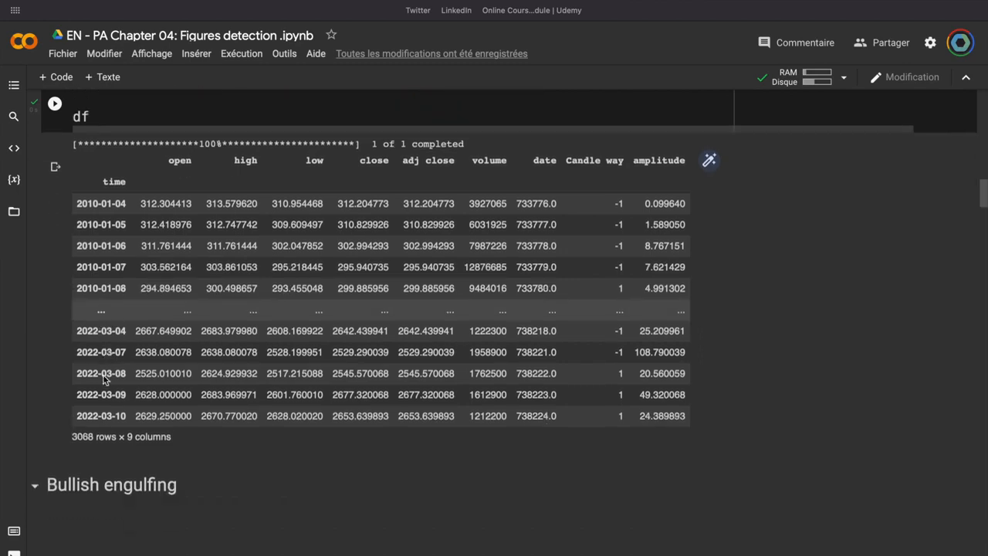
scroll("down", 3)
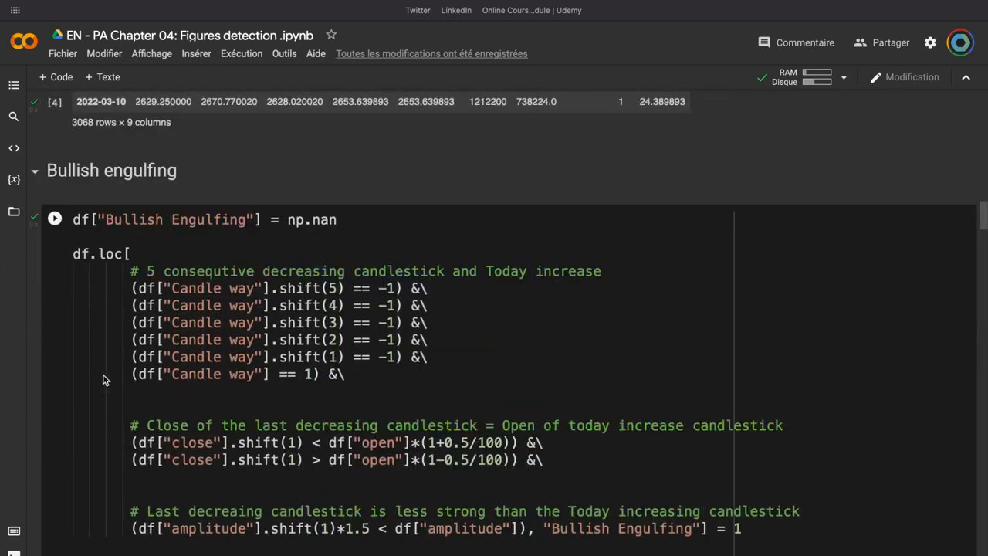
scroll("down", 3)
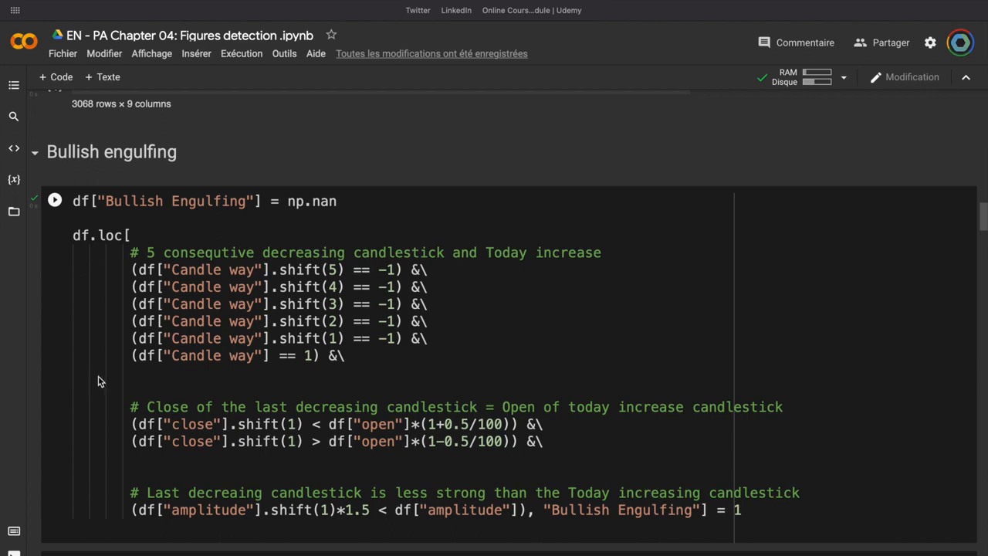
mouse_move(208, 278)
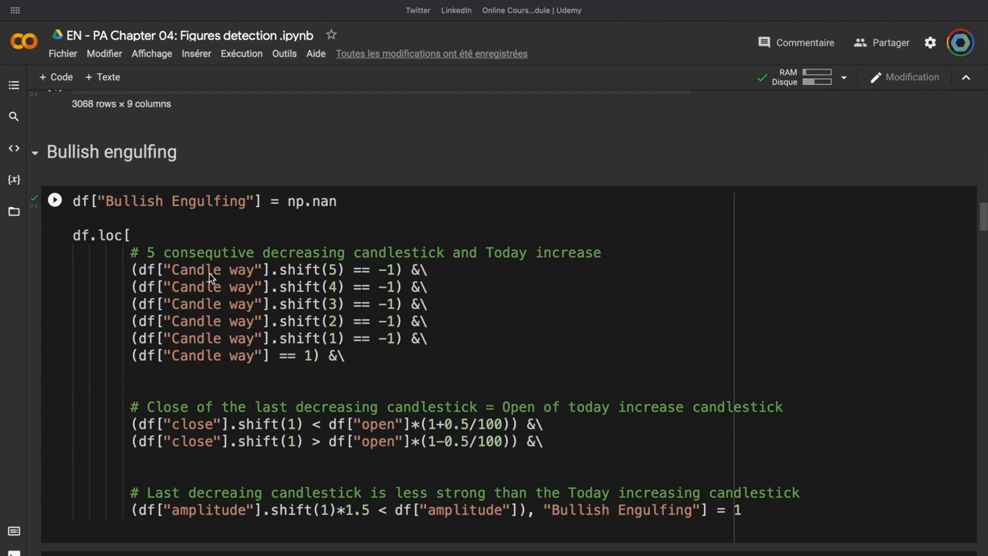
mouse_move(171, 285)
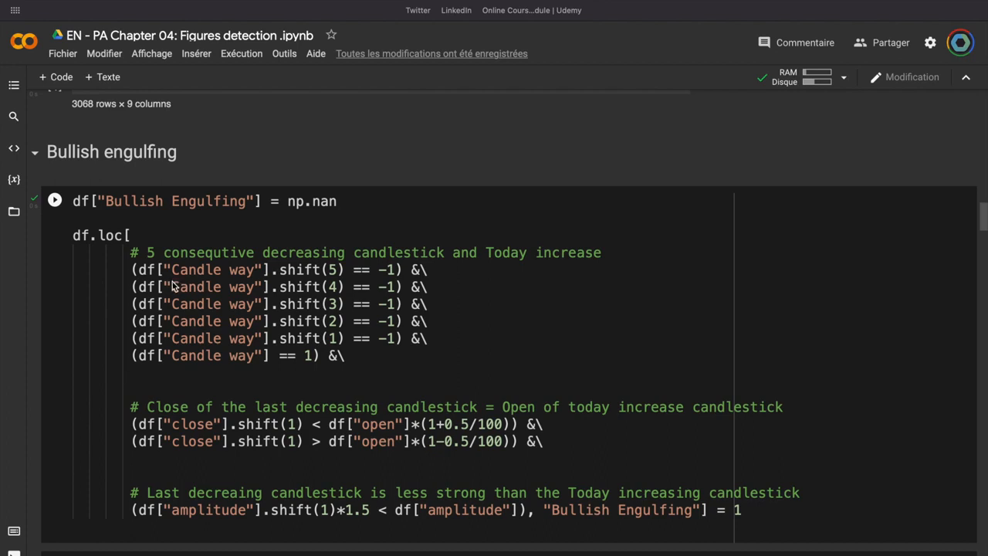
mouse_move(237, 299)
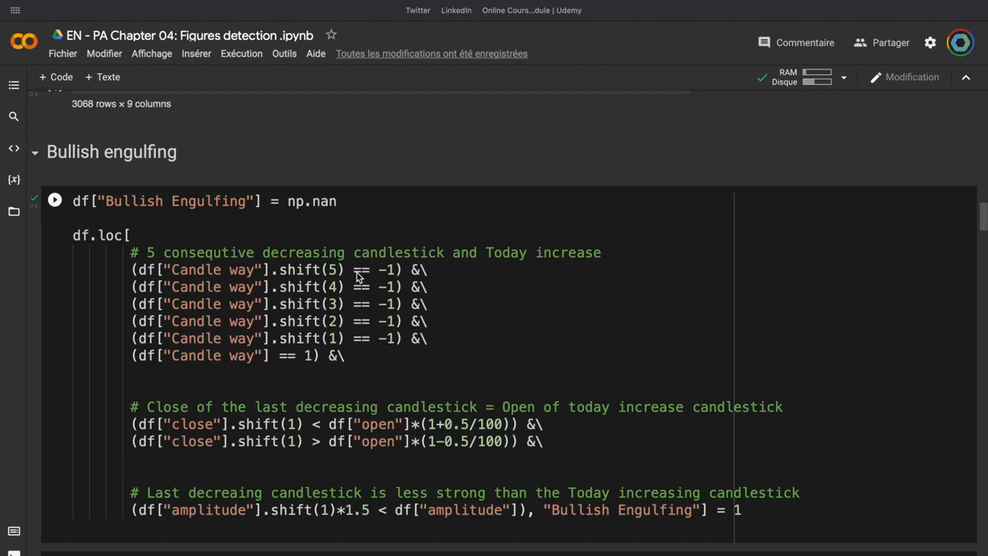
mouse_move(307, 311)
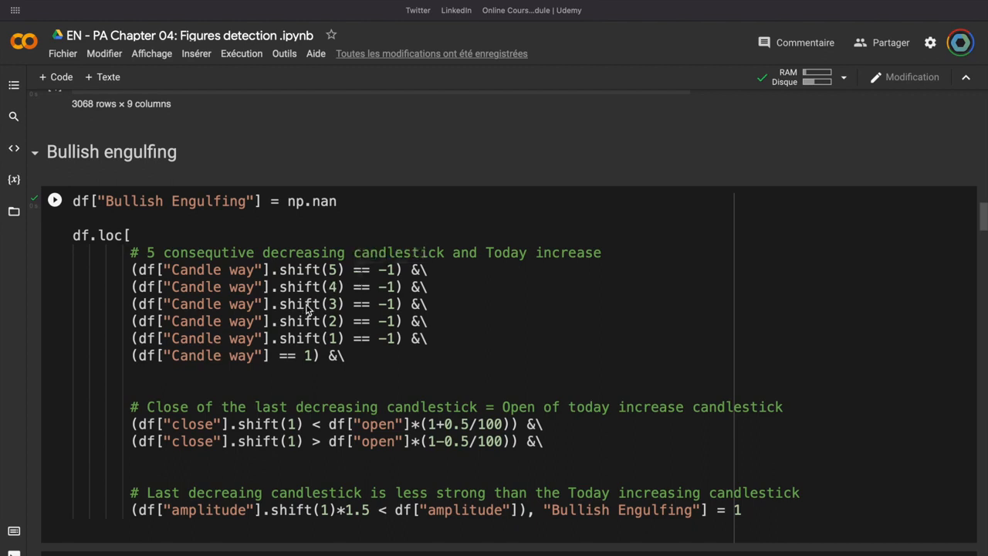
mouse_move(234, 309)
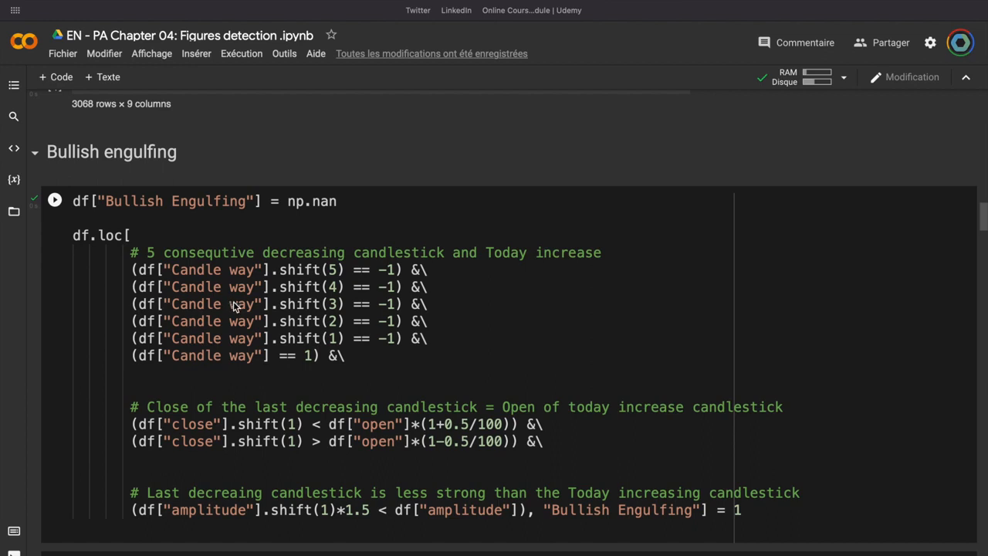
mouse_move(284, 367)
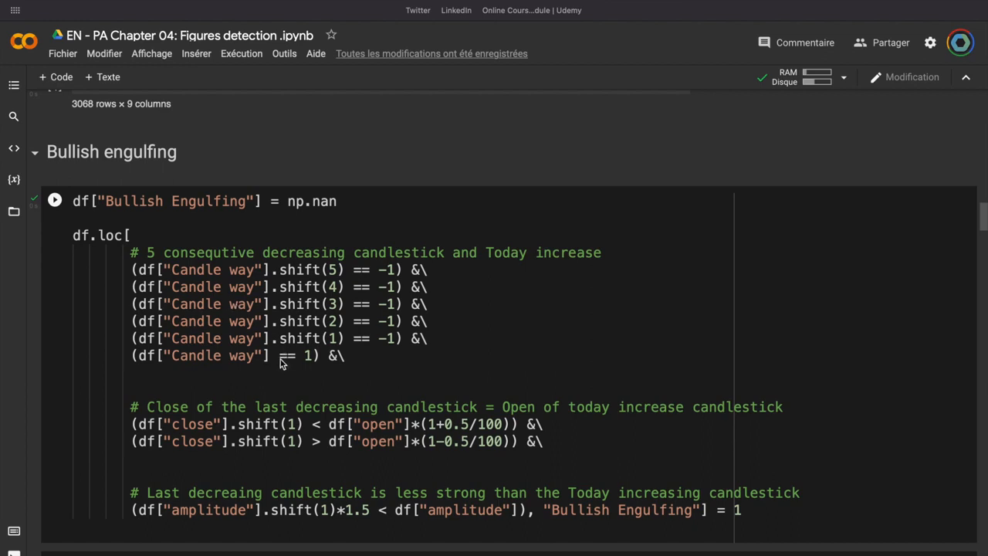
scroll("down", 3)
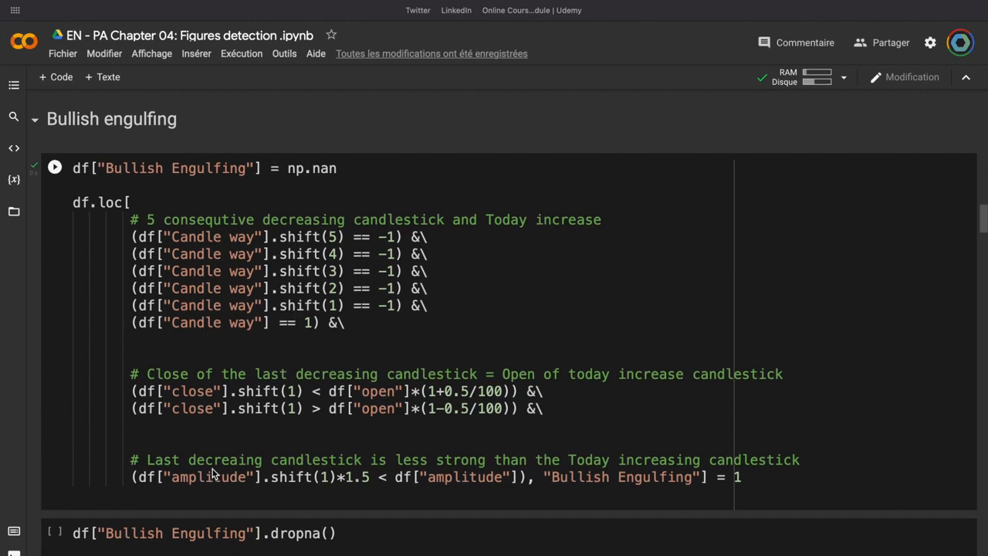
mouse_move(167, 488)
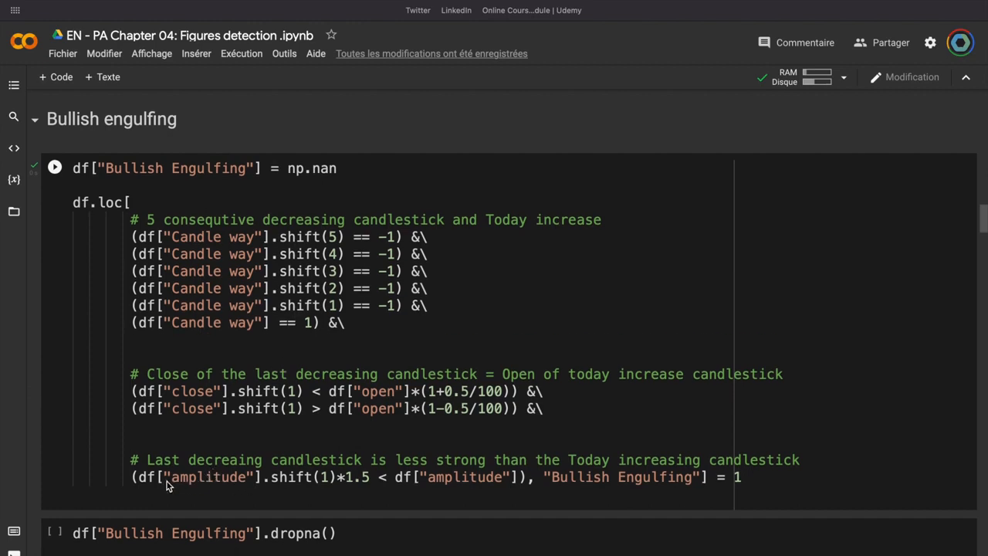
mouse_move(216, 488)
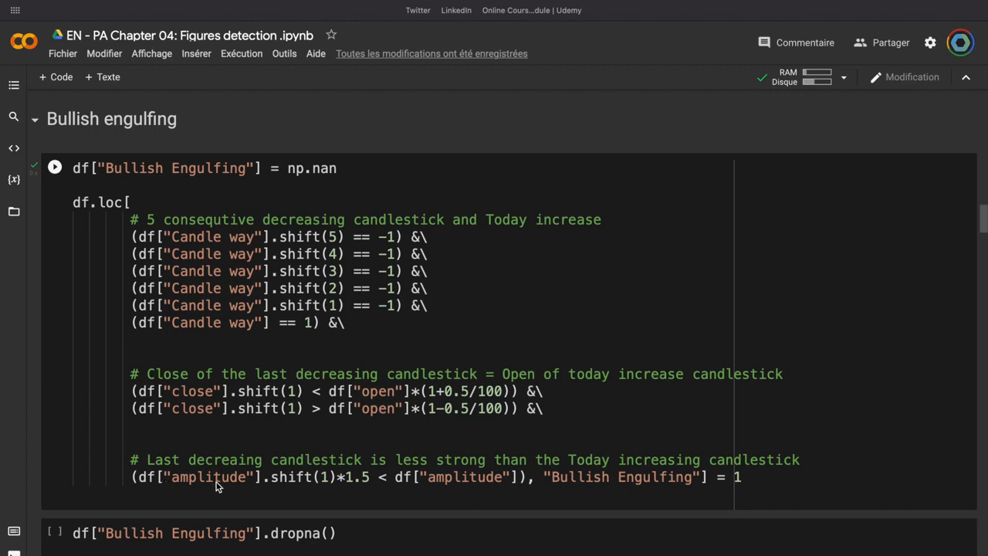
mouse_move(425, 488)
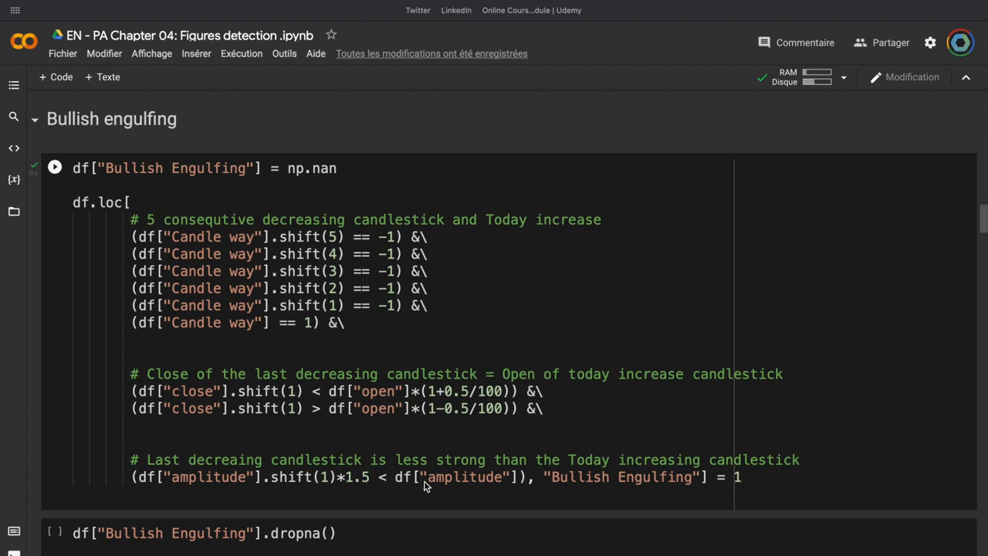
mouse_move(417, 491)
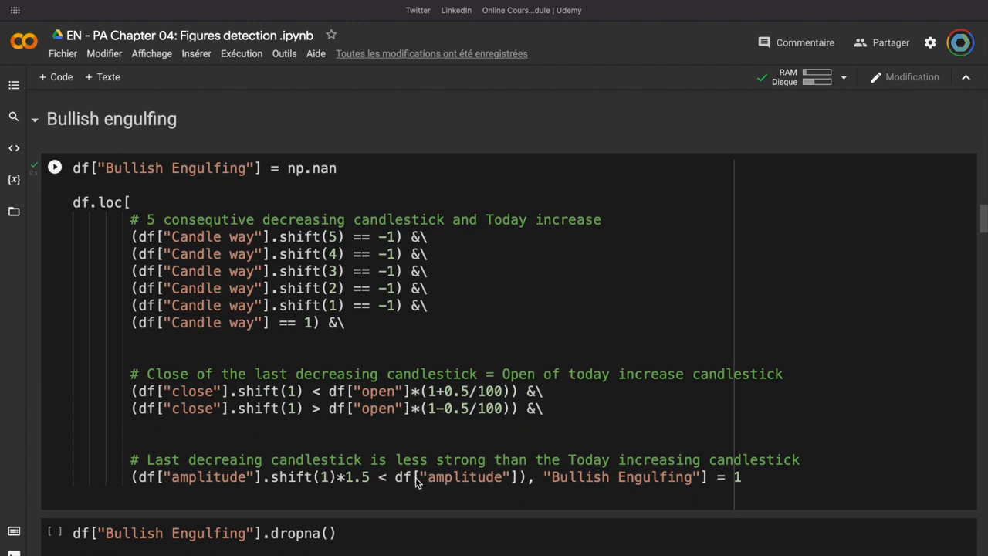
mouse_move(225, 411)
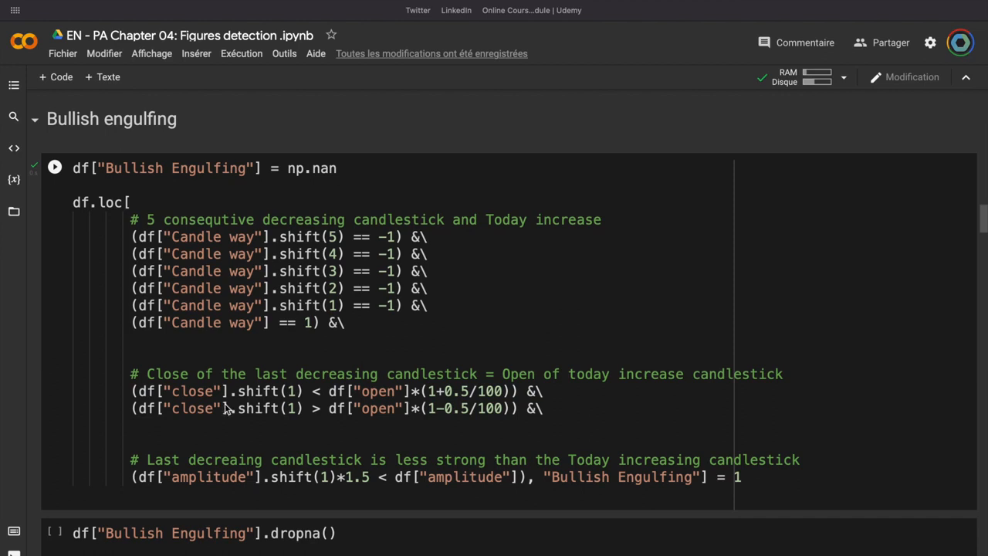
mouse_move(231, 407)
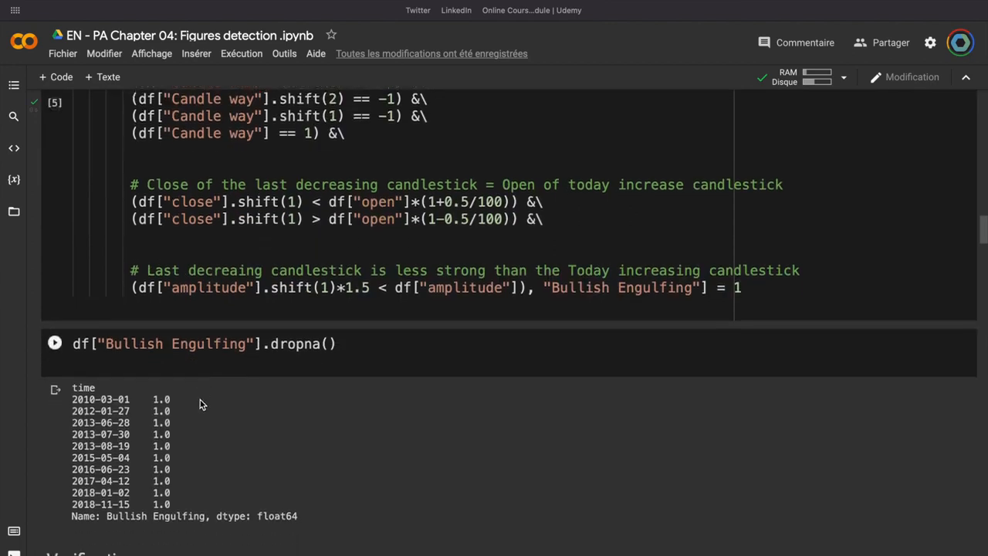
scroll("down", 3)
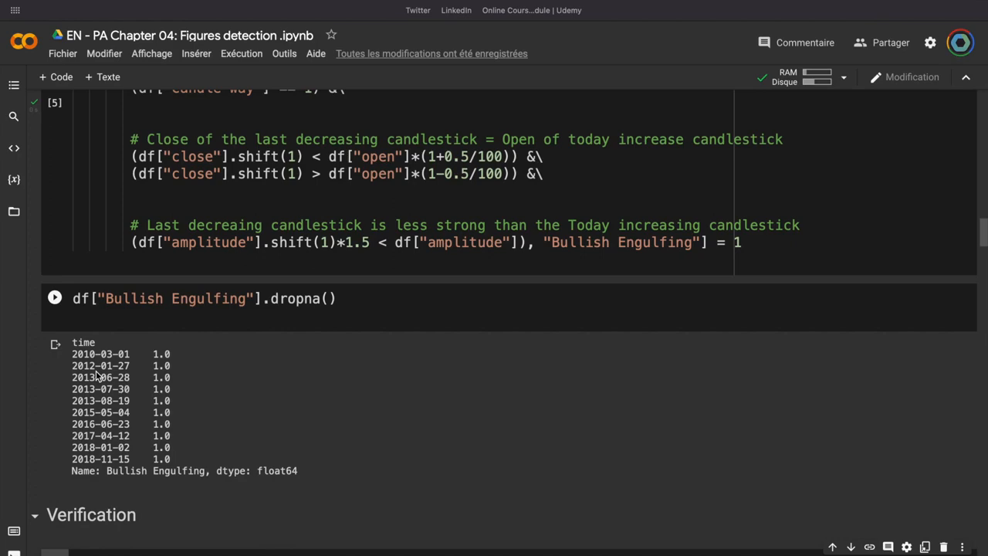
scroll("down", 3)
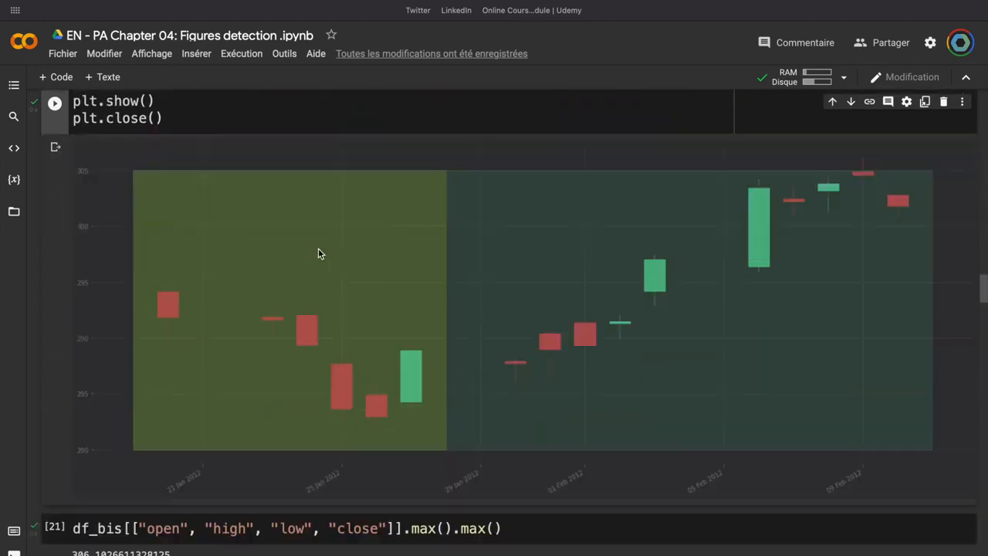
scroll("down", 3)
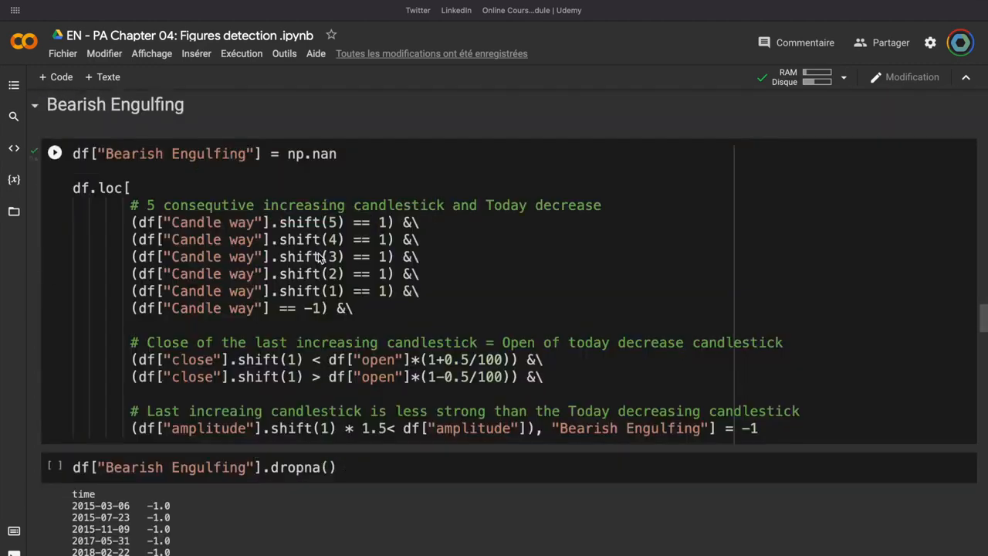
scroll("down", 3)
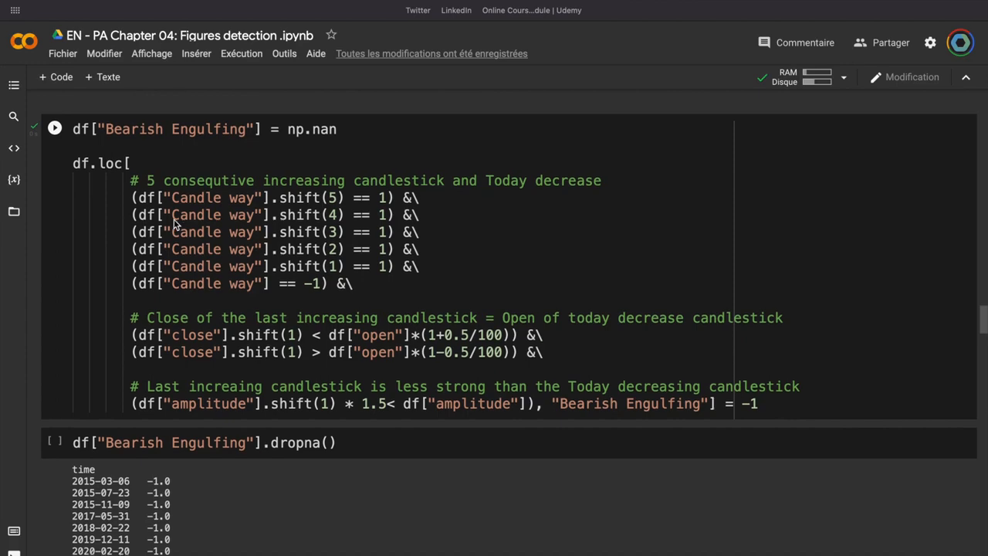
scroll("down", 3)
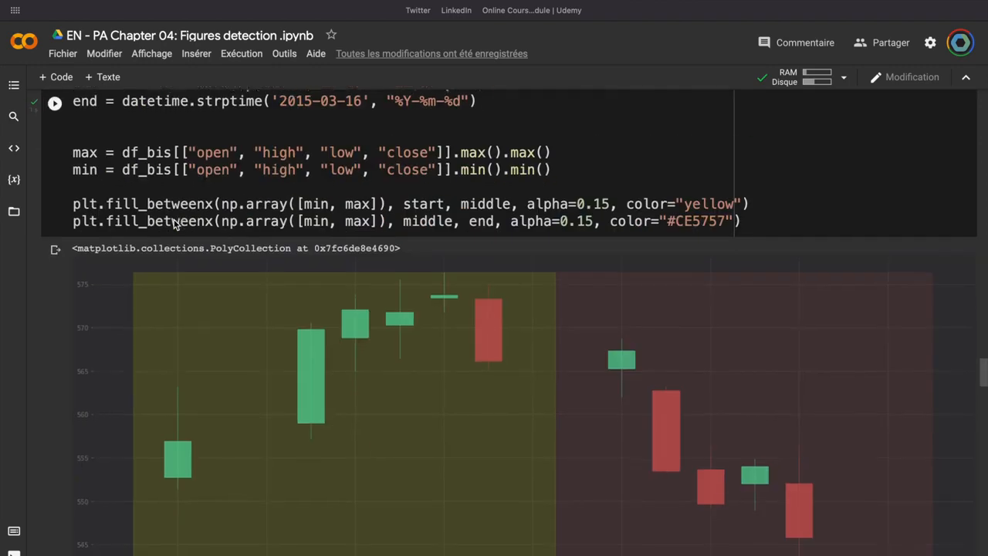
scroll("down", 3)
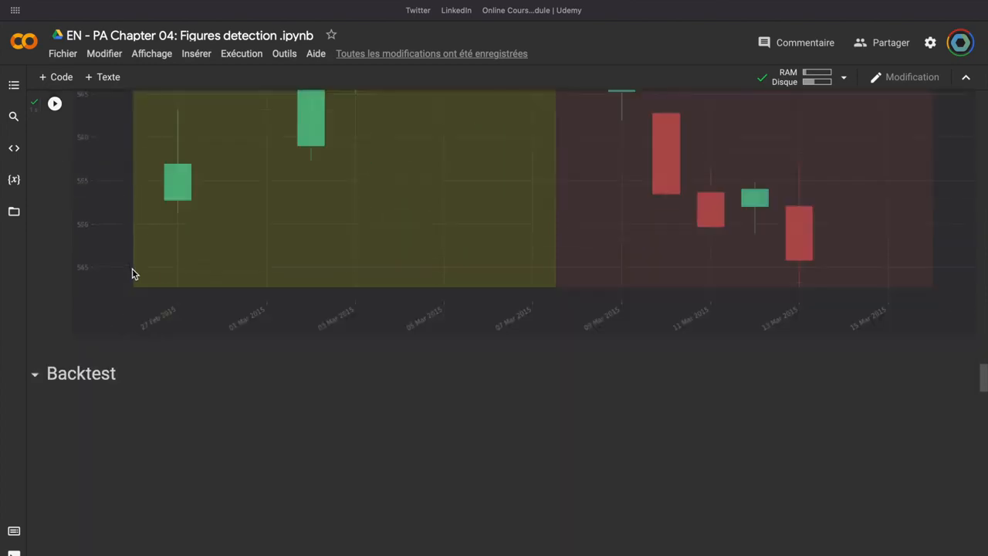
scroll("down", 3)
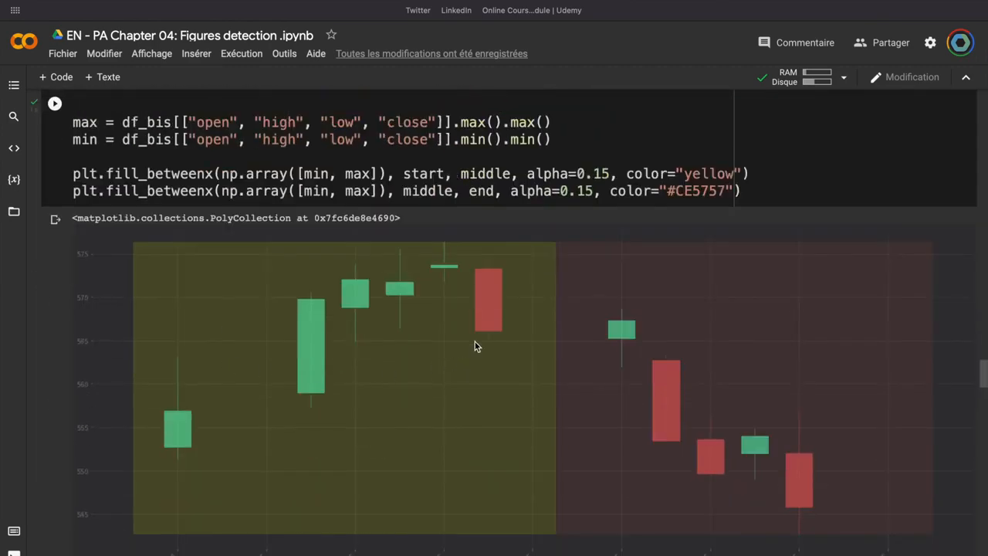
mouse_move(482, 336)
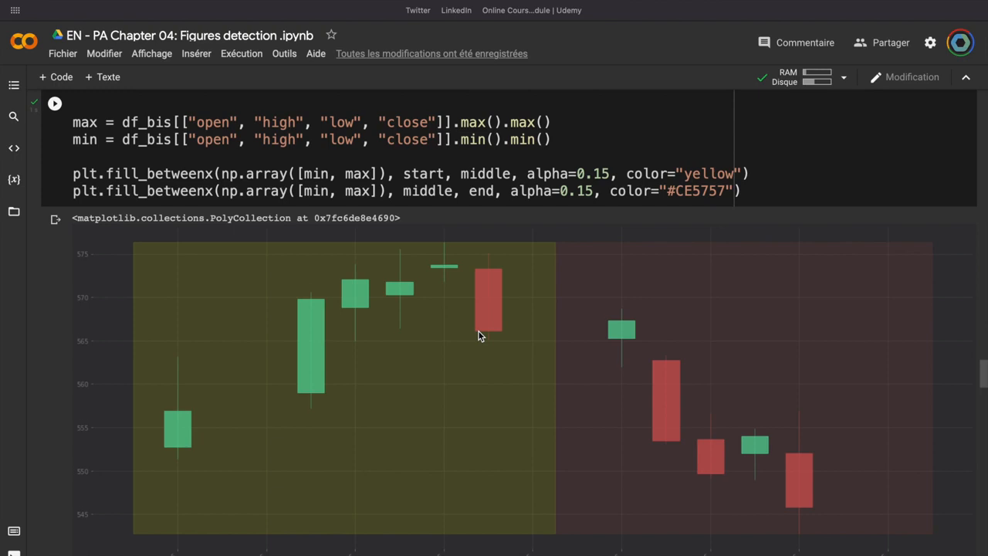
scroll("down", 3)
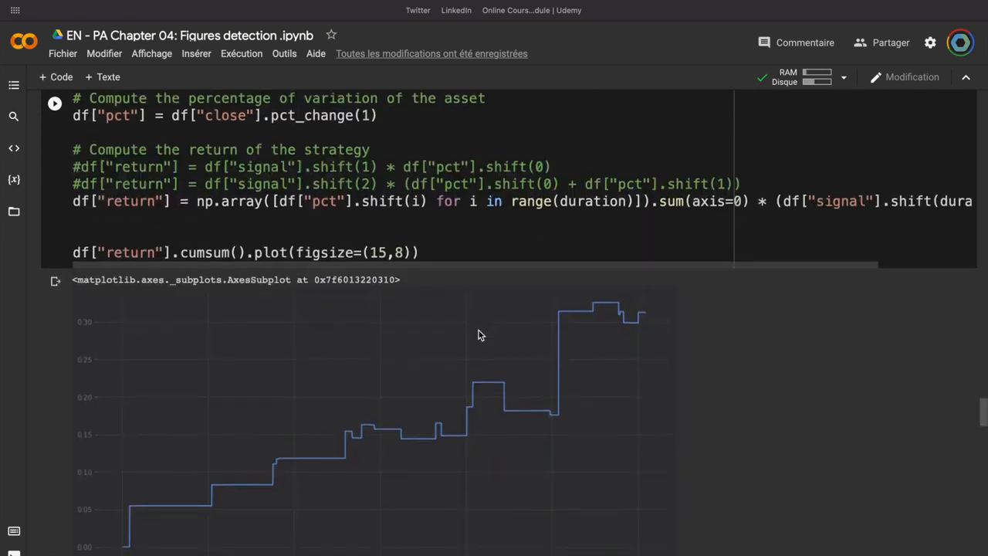
scroll("down", 3)
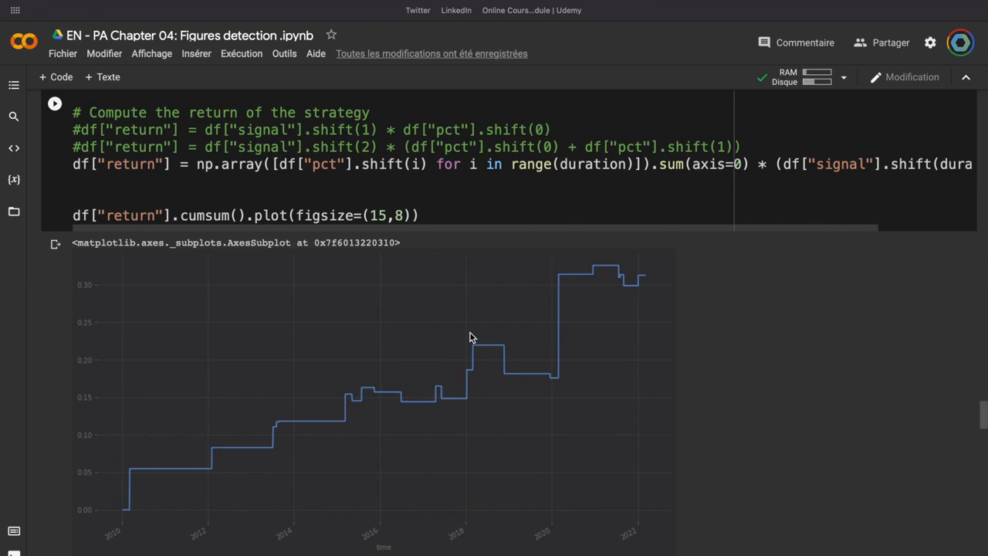
scroll("down", 3)
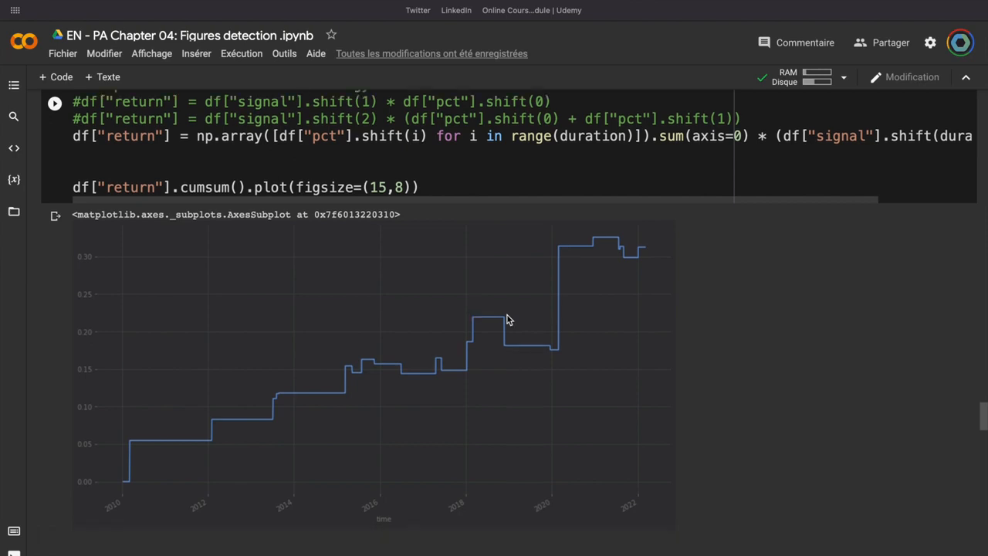